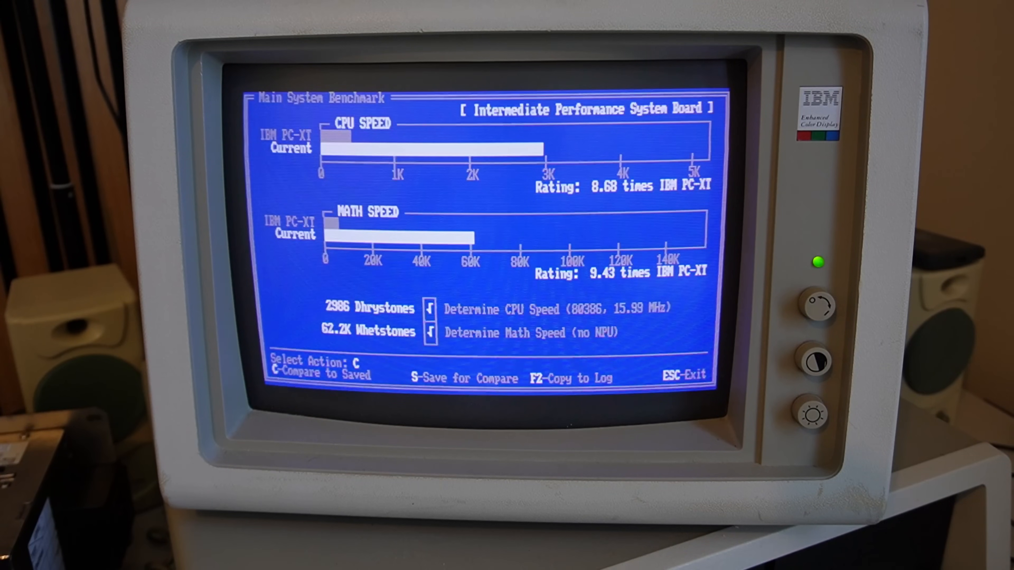
Scroll the Cyrix 486DLC datasheet past the contents to its List of Figures page.
key(c)
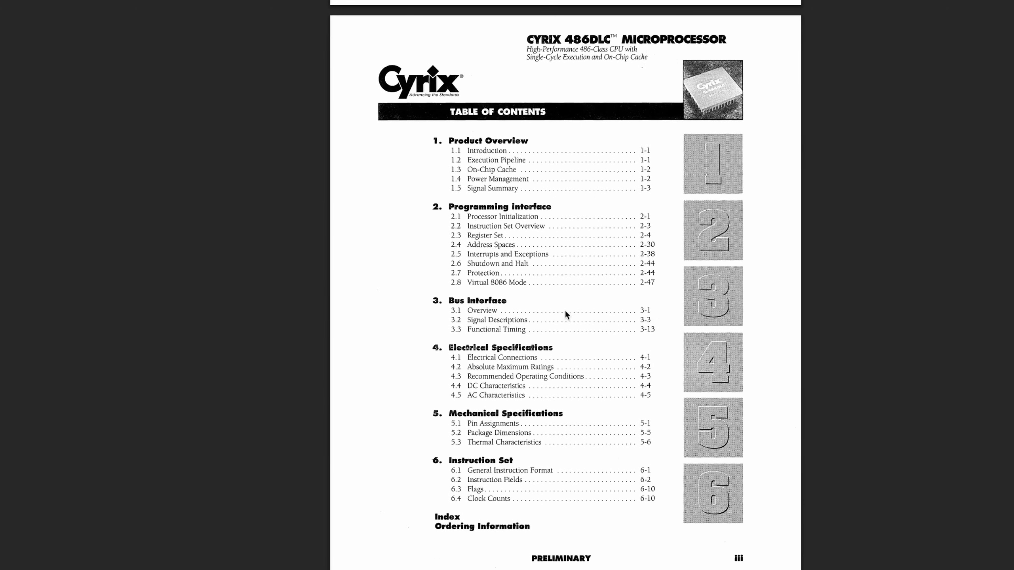
mouse_move(564, 307)
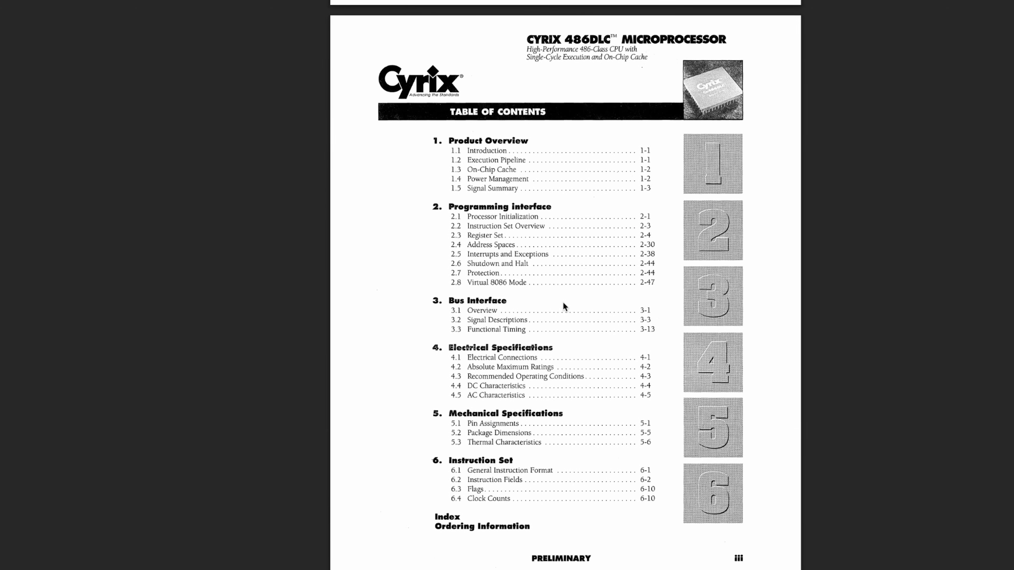
scroll(down, 3)
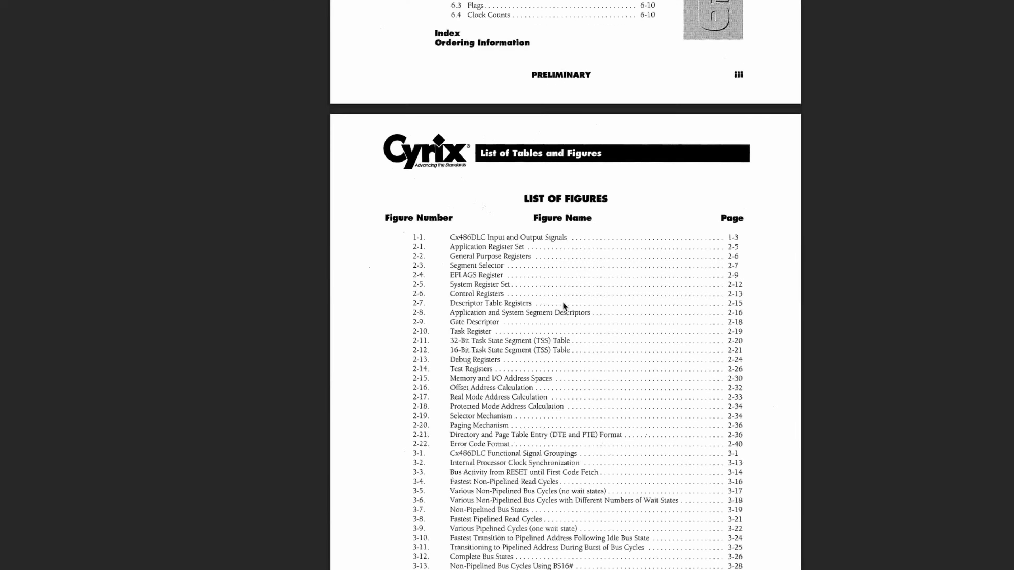
scroll(down, 3)
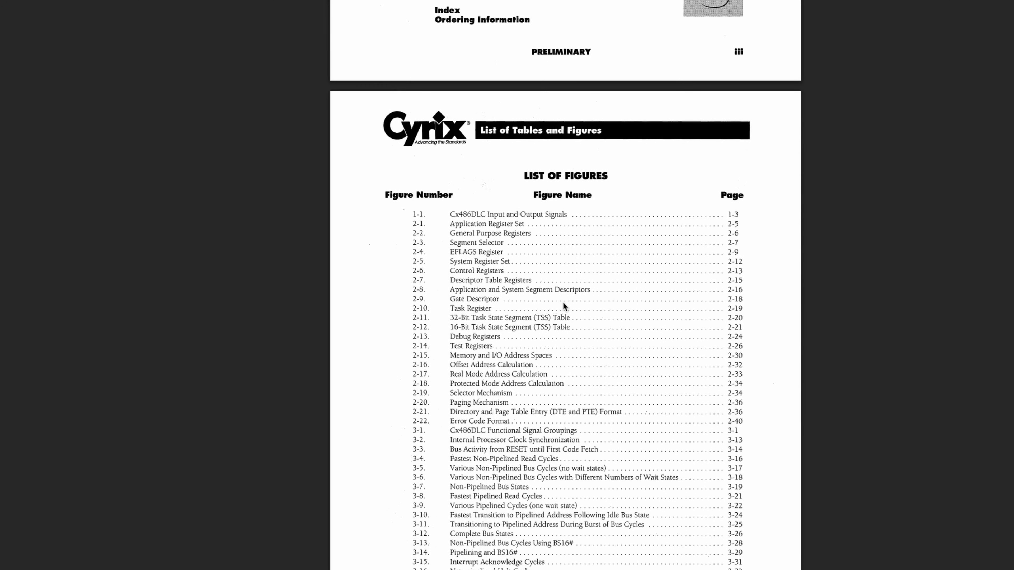